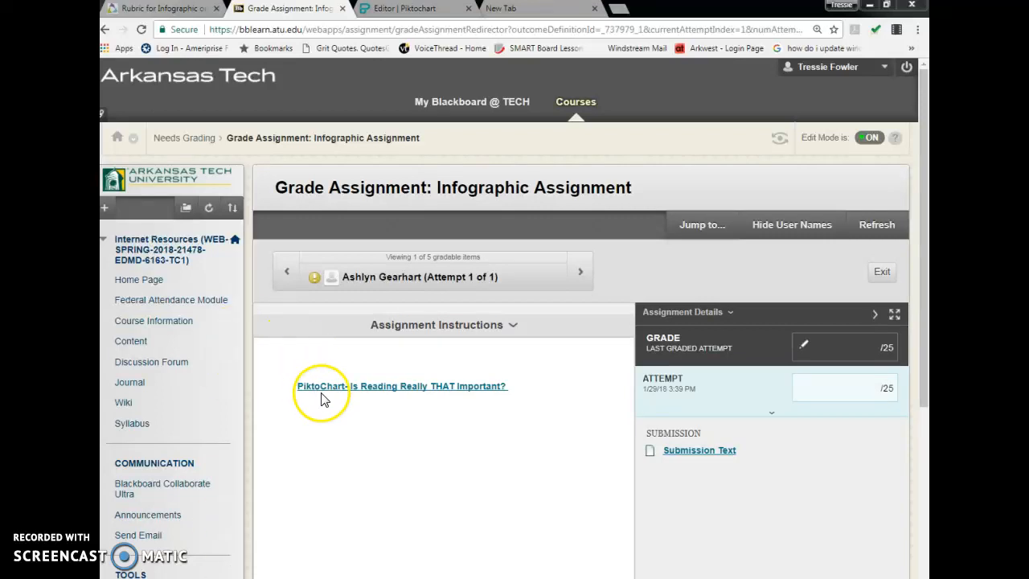
mouse_move(356, 391)
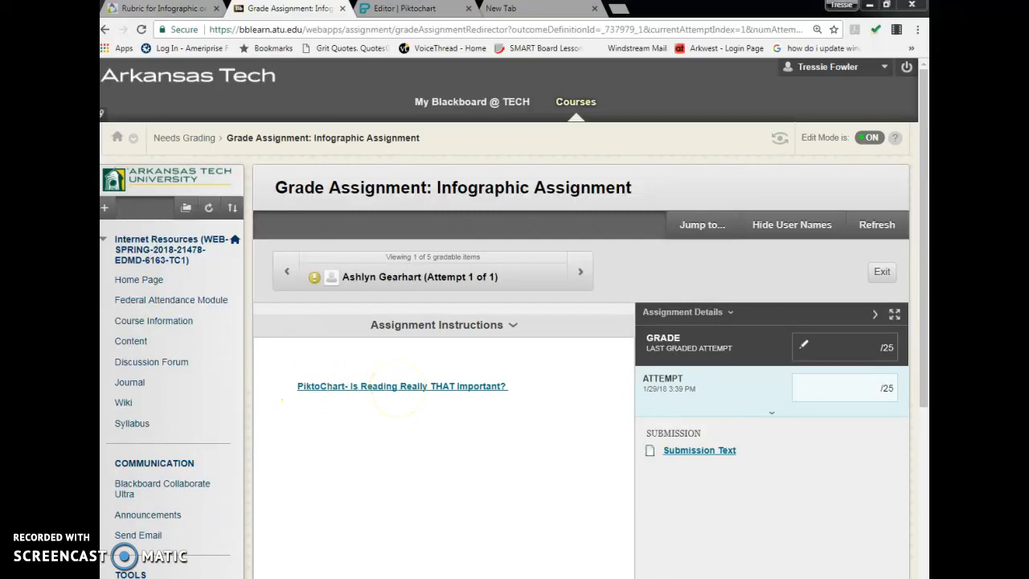
- Open the student's 'PiktoChart- Is Reading Really THAT Important?' link from the grading page
click(401, 386)
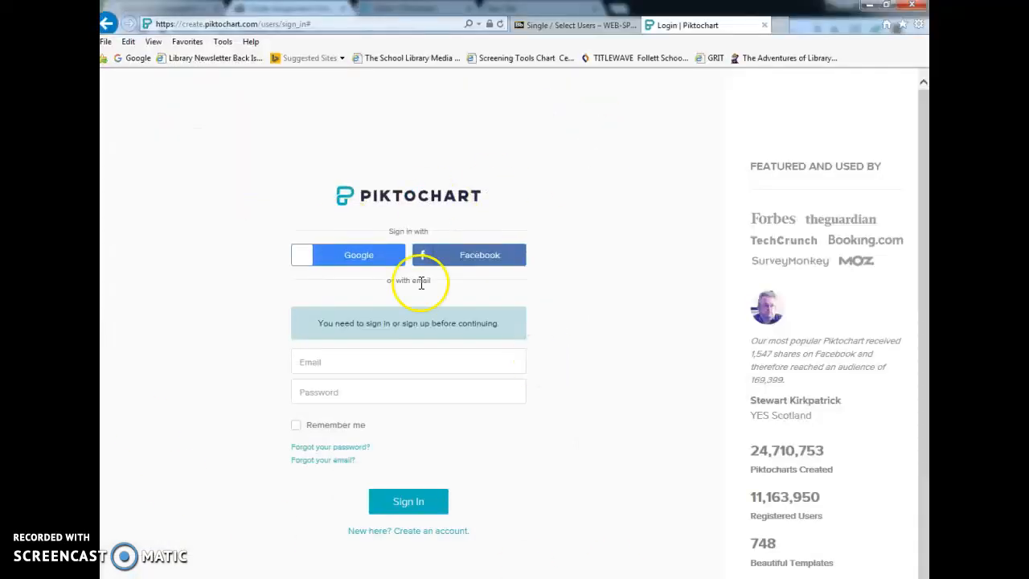
mouse_move(363, 140)
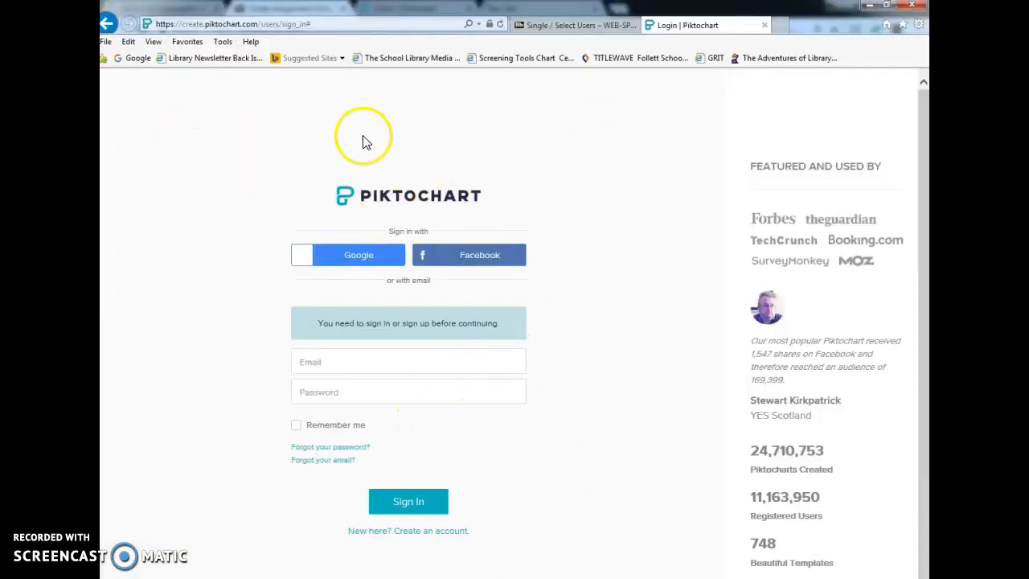
mouse_move(175, 169)
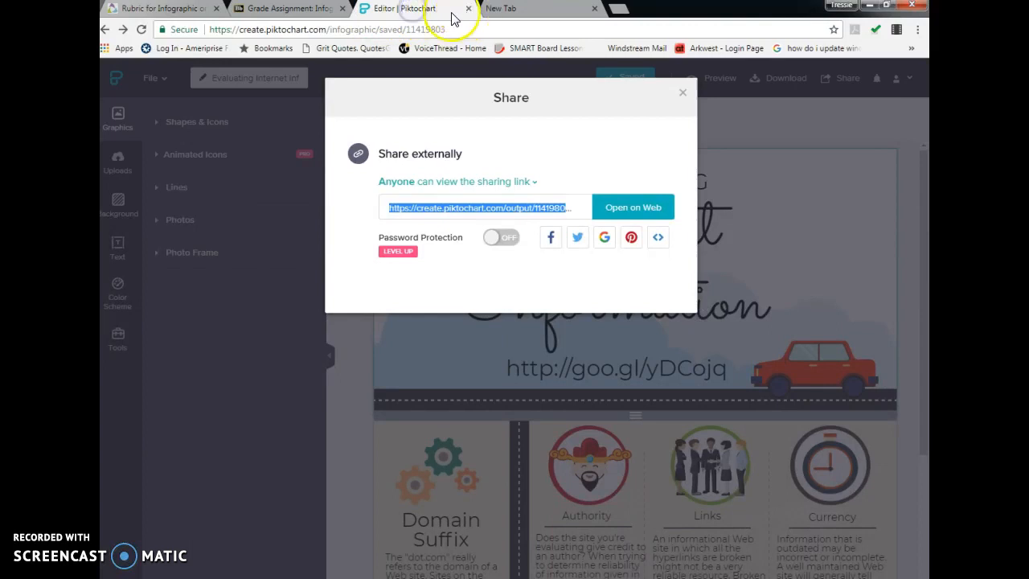
- Close the Share dialog and point out 'saved' in the editor's web address
click(682, 92)
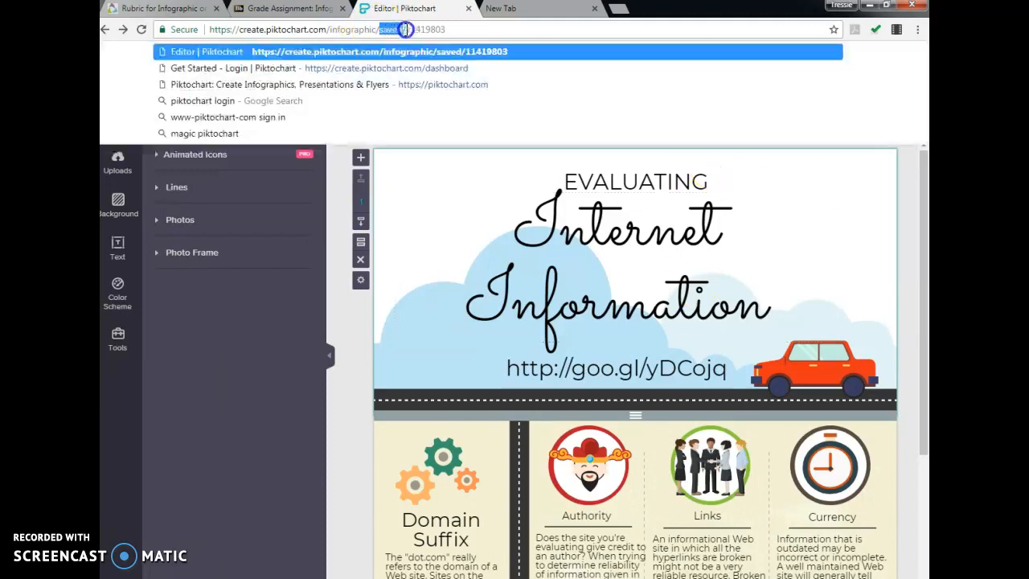
click(510, 9)
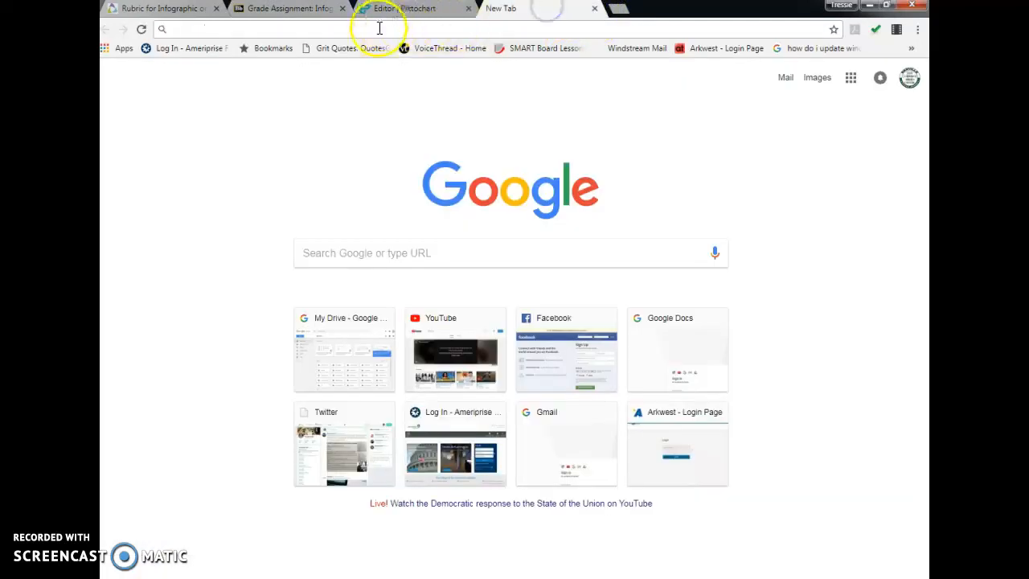
text(https://create.piktochart.com/infographic/saved/27661536#)
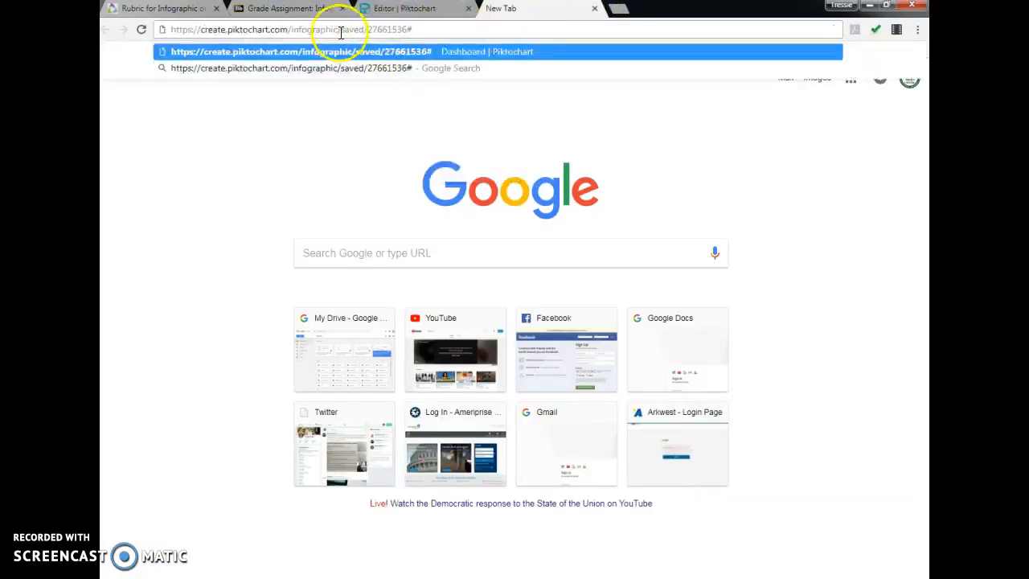
double_click(352, 29)
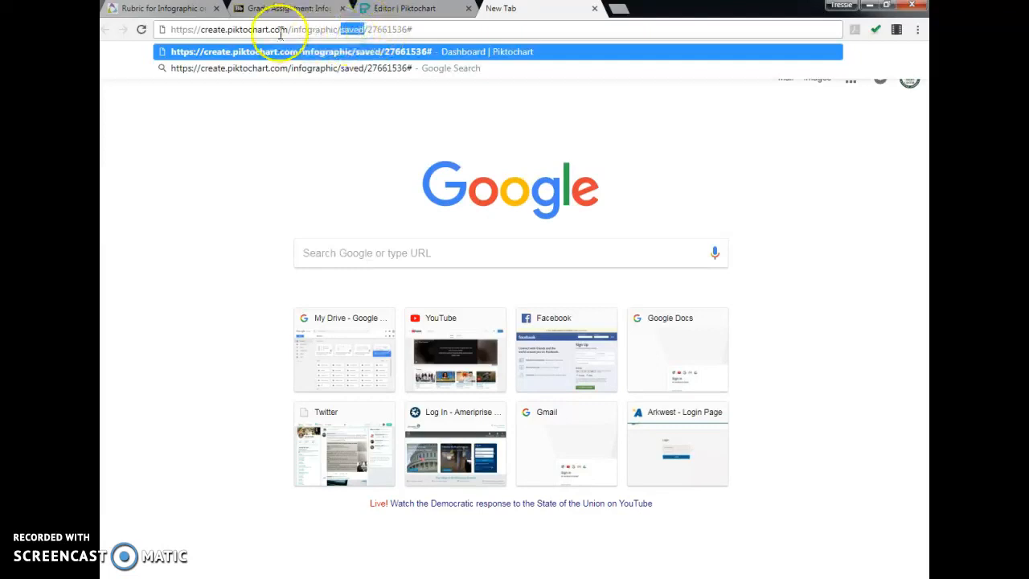
click(402, 8)
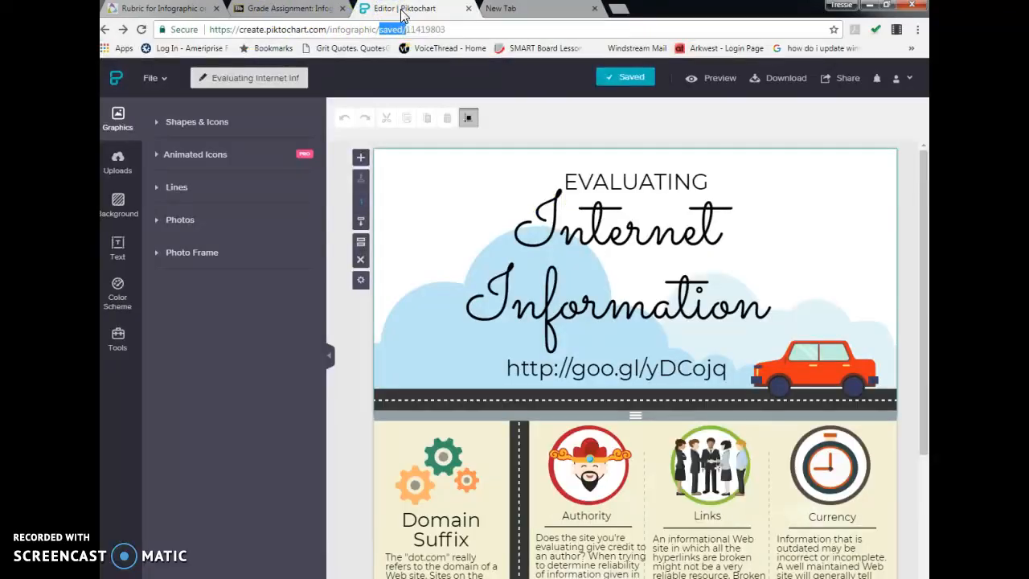
mouse_move(358, 68)
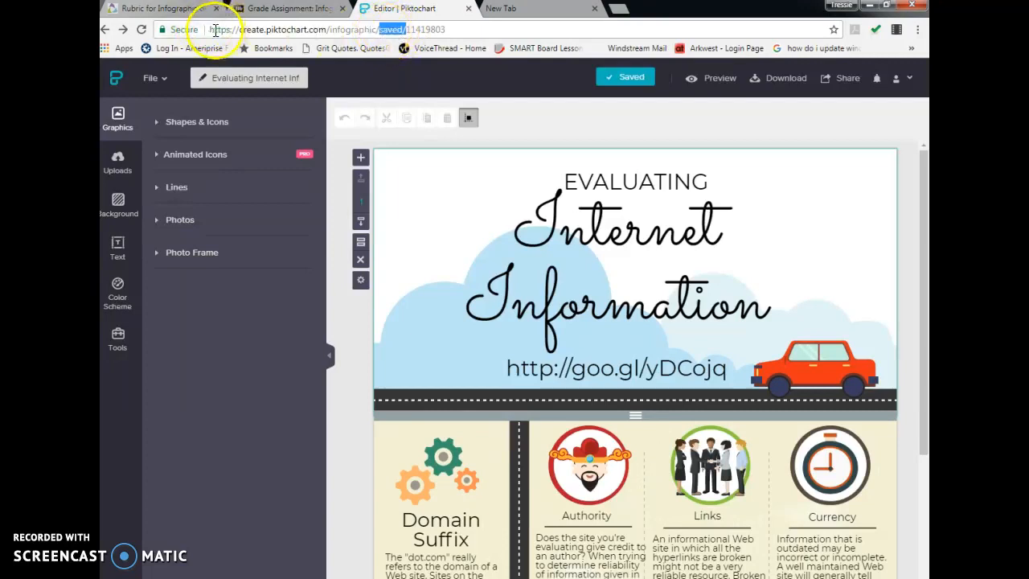
- Select the editor's full create.piktochart.com/infographic/saved web address
click(274, 30)
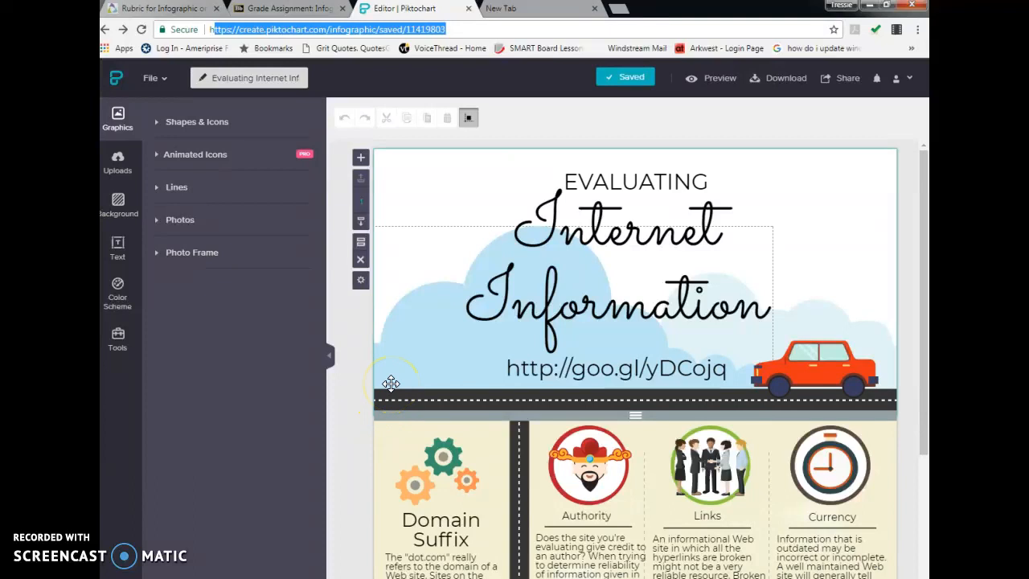
mouse_move(835, 95)
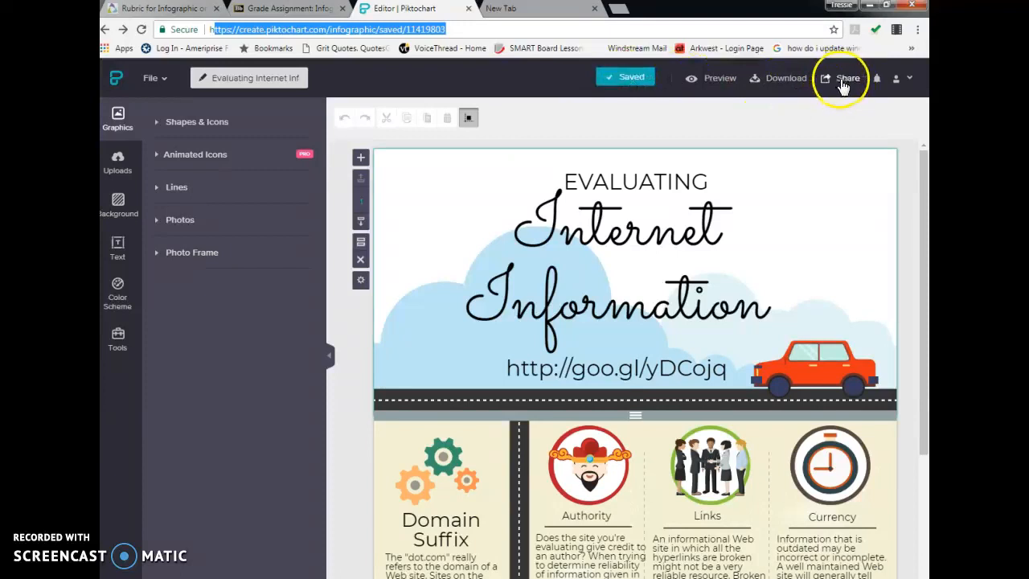
- Copy the public 'Anyone can view' output link from Share, then switch to the new tab
click(846, 78)
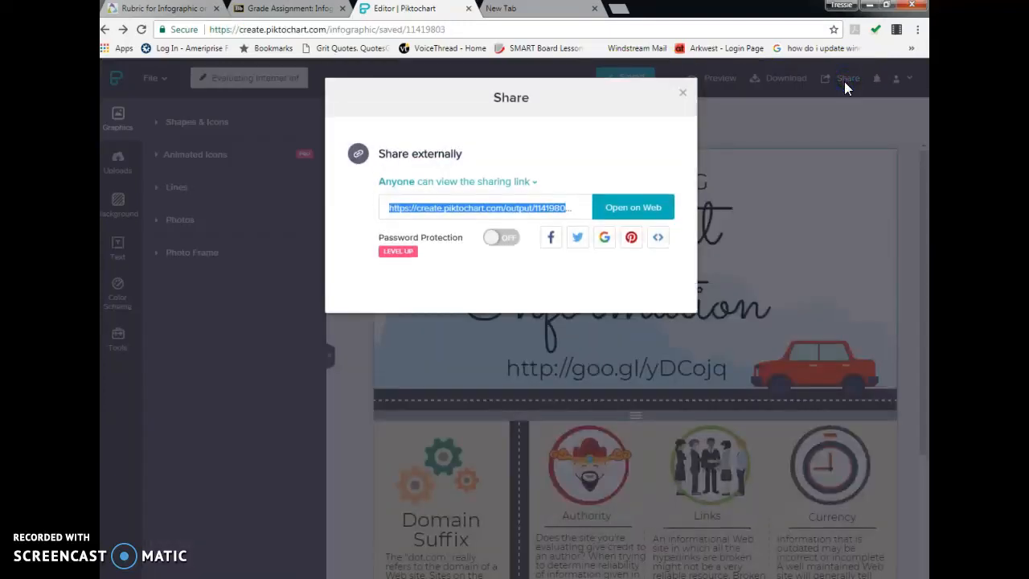
mouse_move(538, 189)
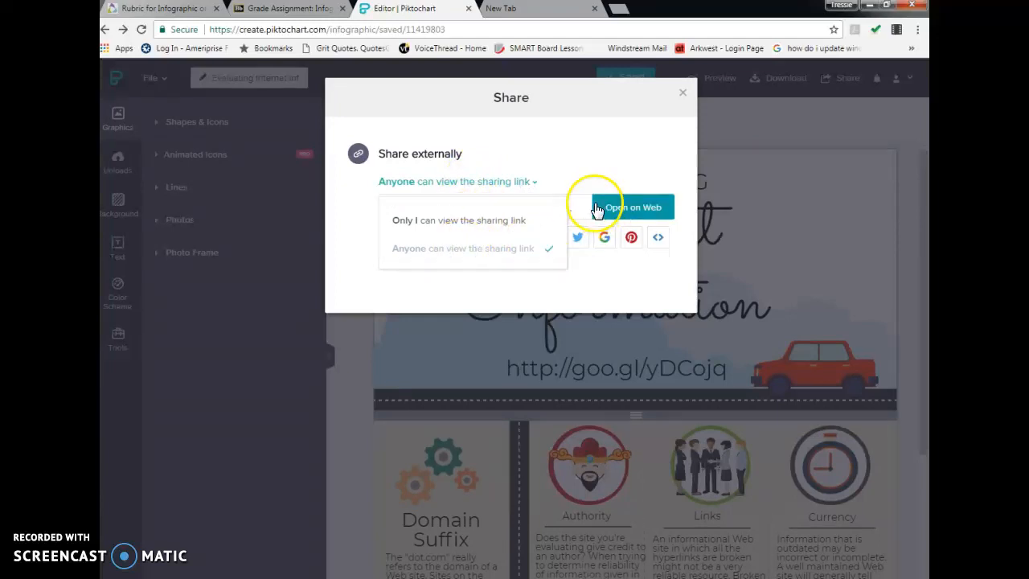
right_click(526, 207)
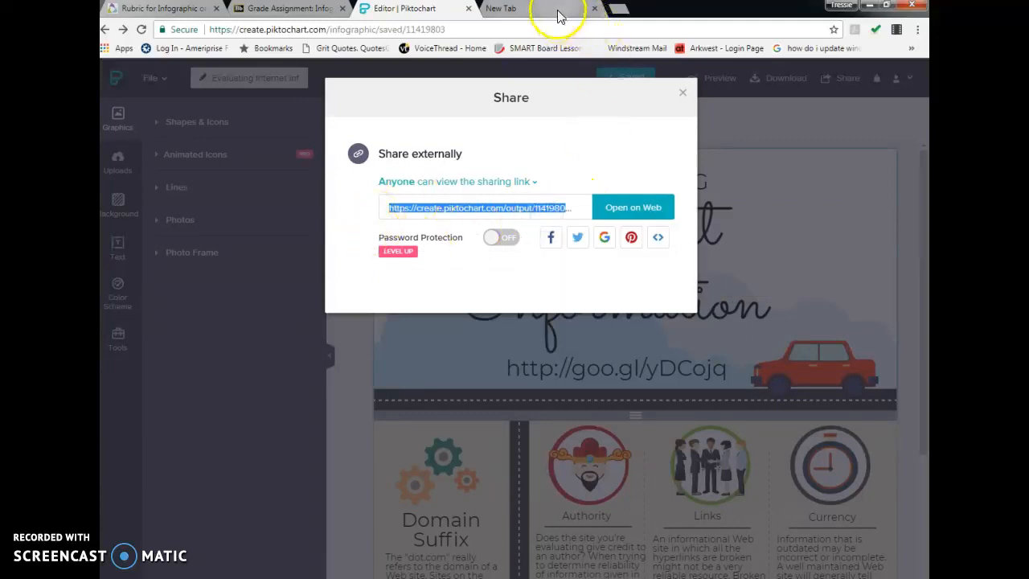
click(516, 9)
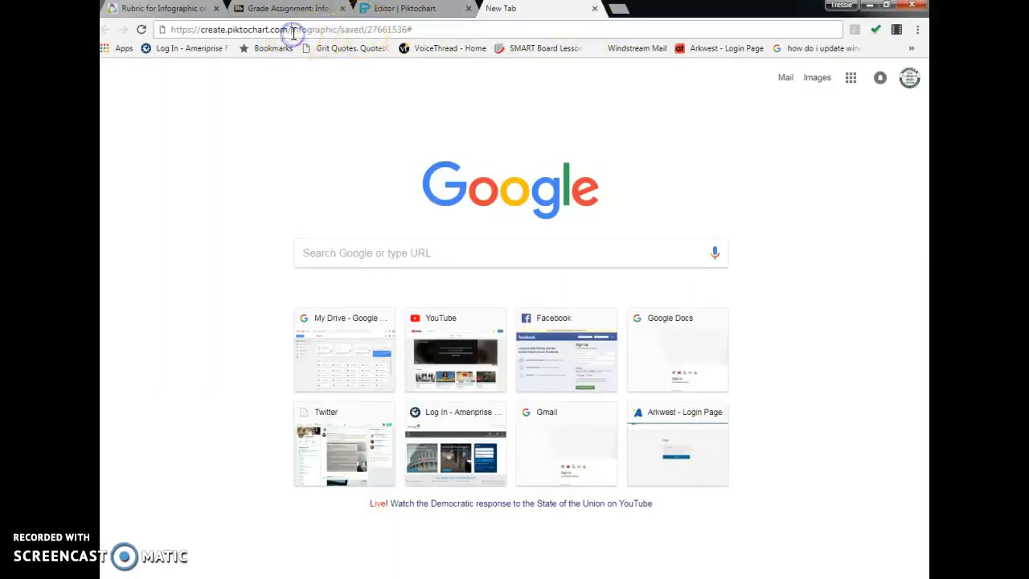
- Paste the copied output link into the new tab's address bar and highlight part of it
right_click(293, 30)
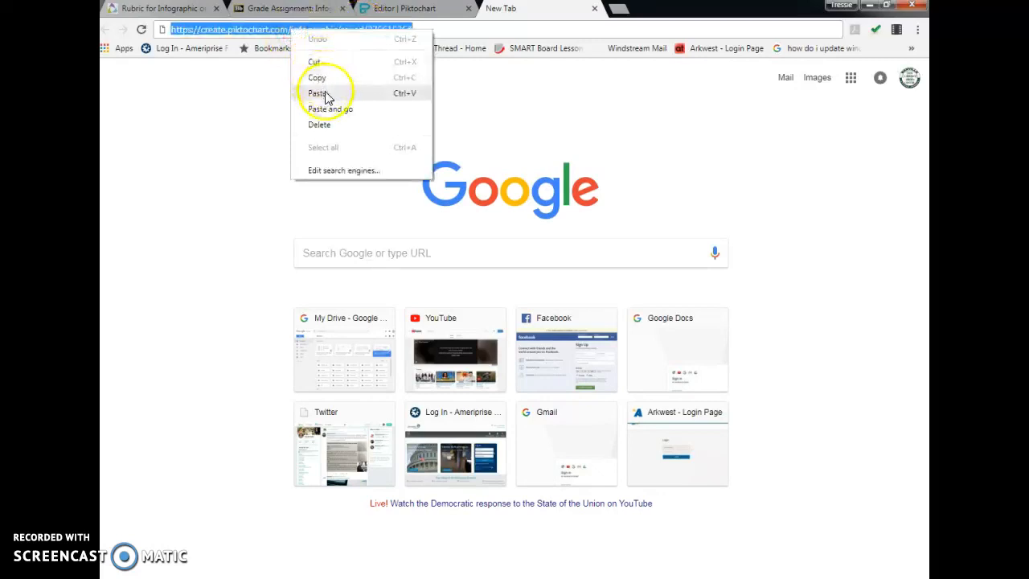
click(316, 92)
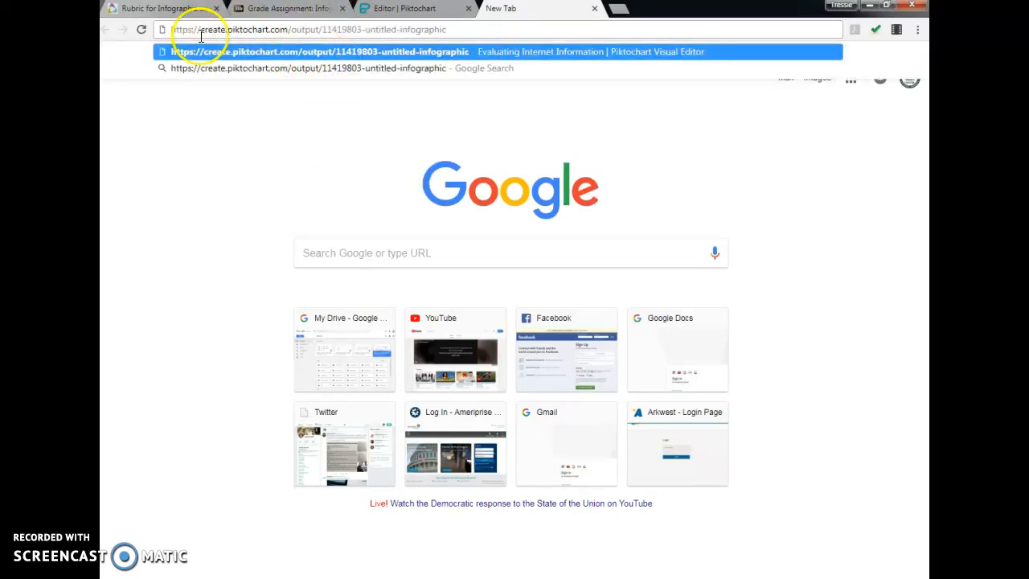
double_click(295, 30)
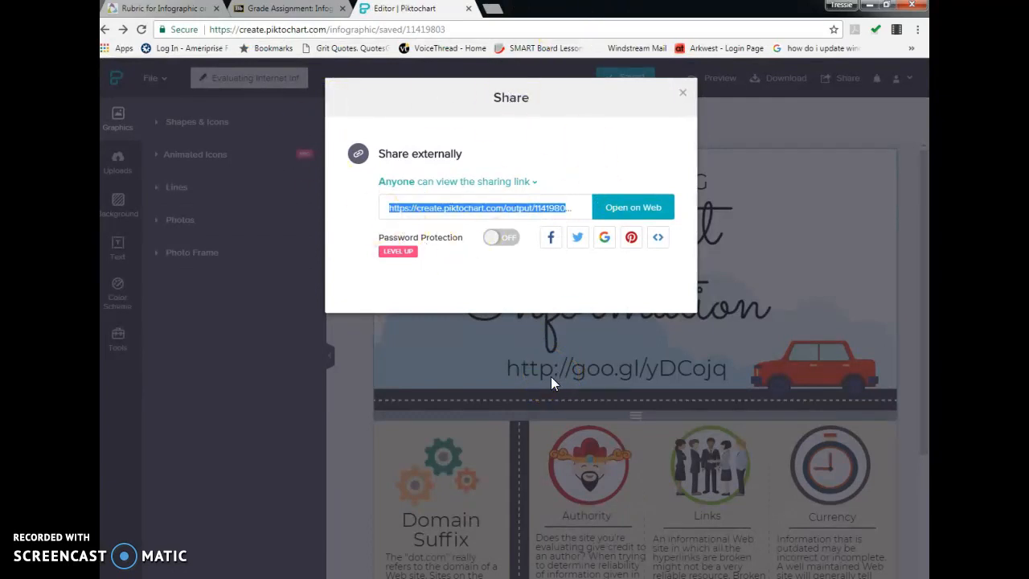
mouse_move(640, 110)
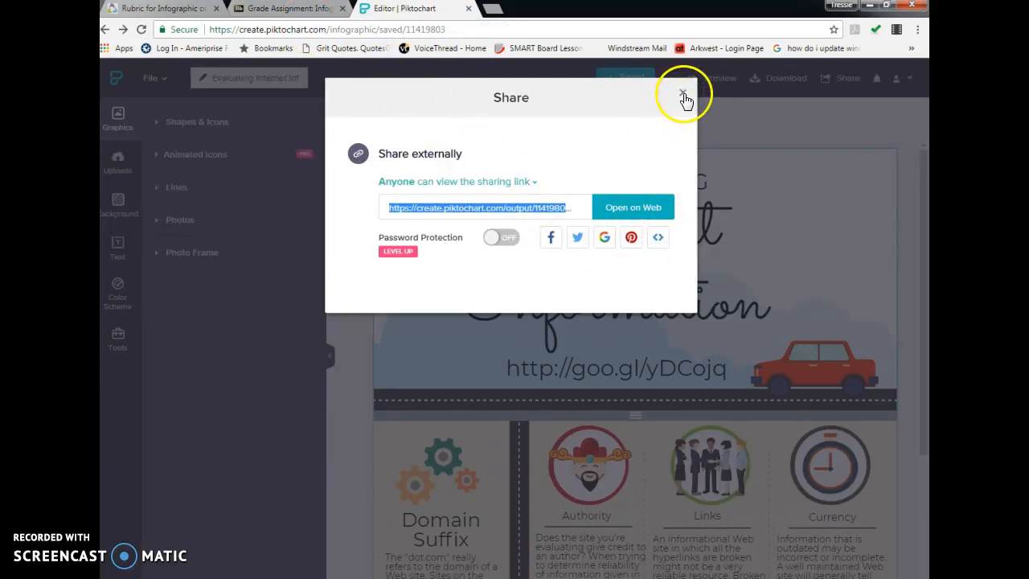
- Close the Share dialog to return to the 'Evaluating Internet Information' editor
click(681, 92)
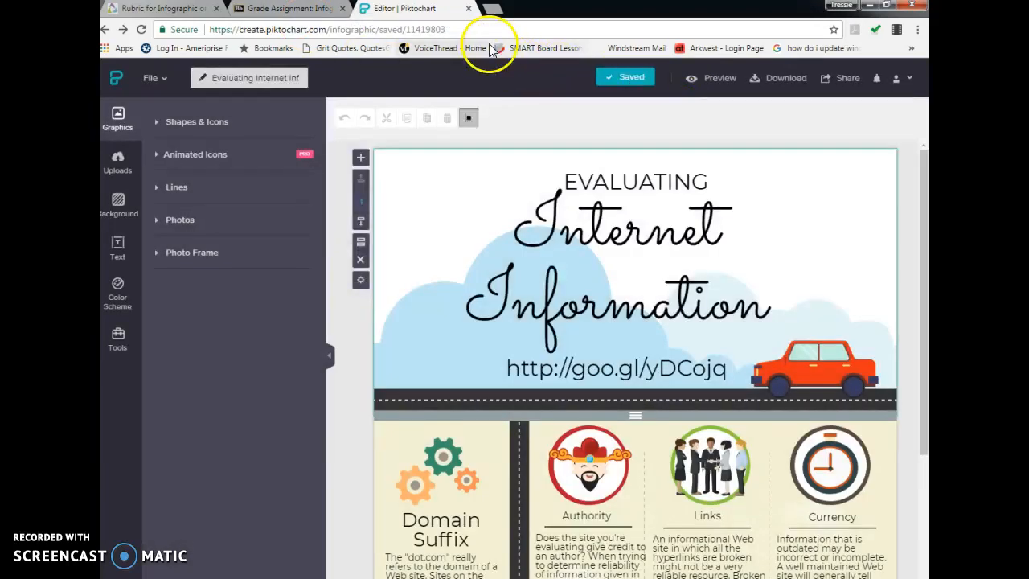
click(635, 182)
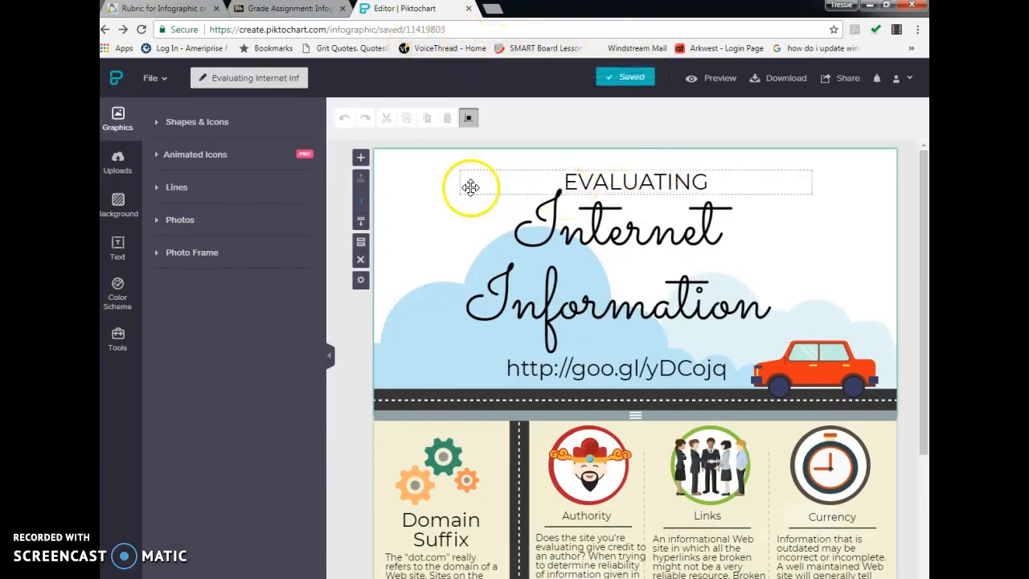